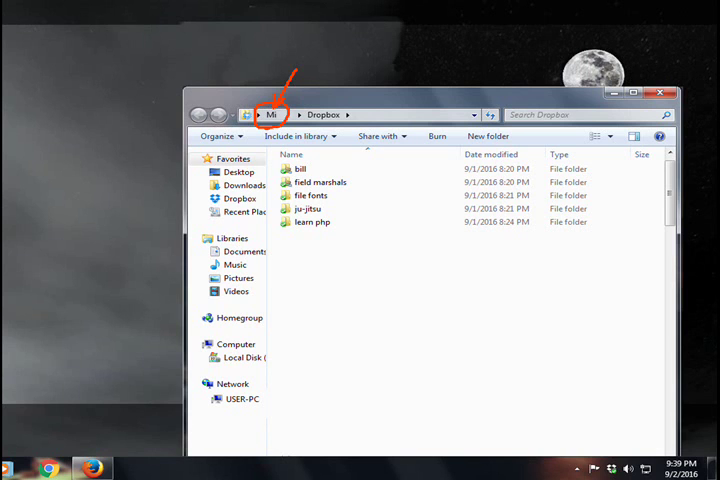
Bring up the context menu for the Dropbox folder inside the user's home folder
right_click(470, 176)
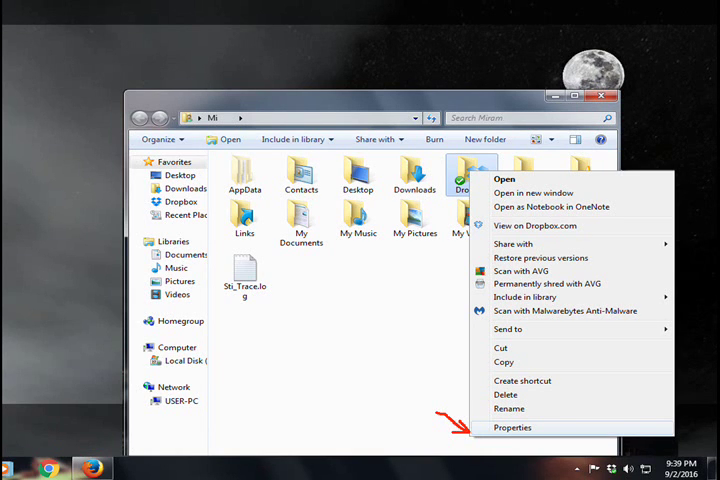
Show the Dropbox folder's Properties on the Sharing tab with its USER-PC network path
click(512, 428)
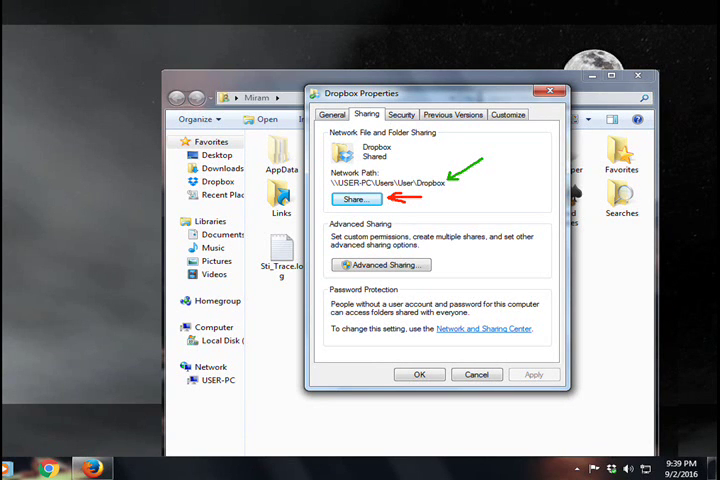
Close the Dropbox properties before reaching \\User-pc\Users\User from the XP machine
click(356, 198)
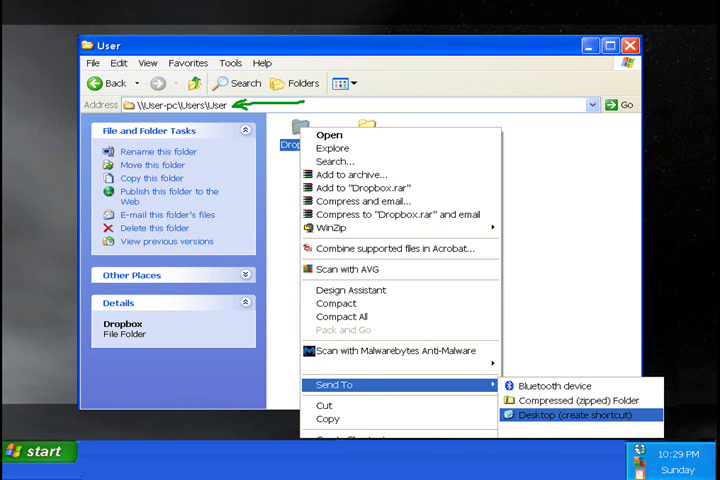
Place a 'Shortcut to Dropbox' on the XP desktop via Send To > Desktop
click(570, 416)
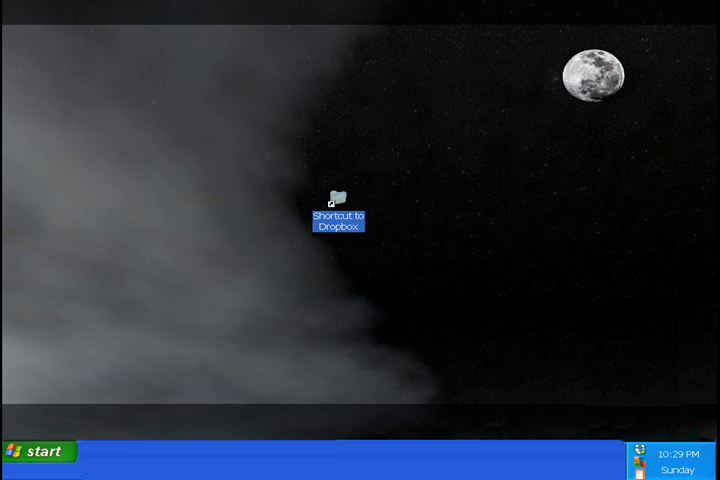
double_click(336, 192)
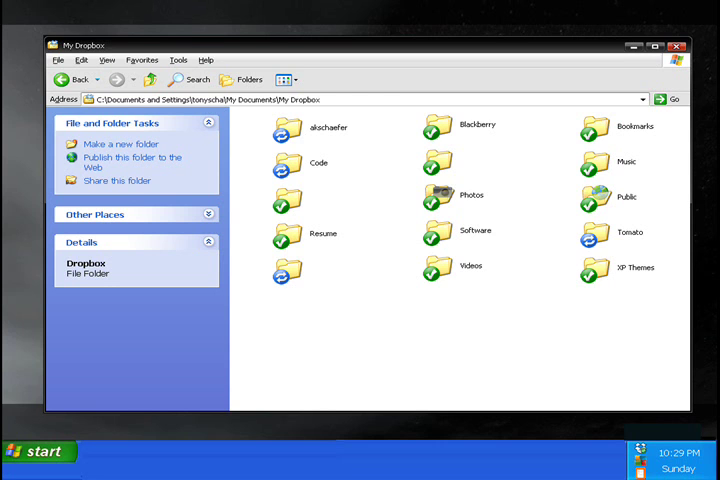
click(678, 44)
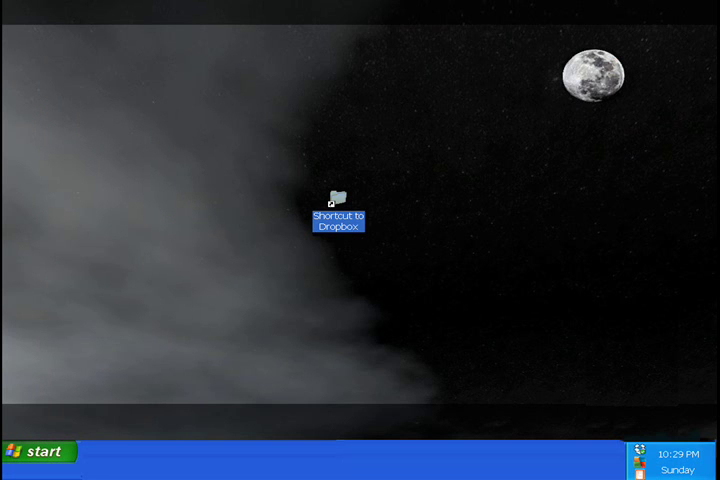